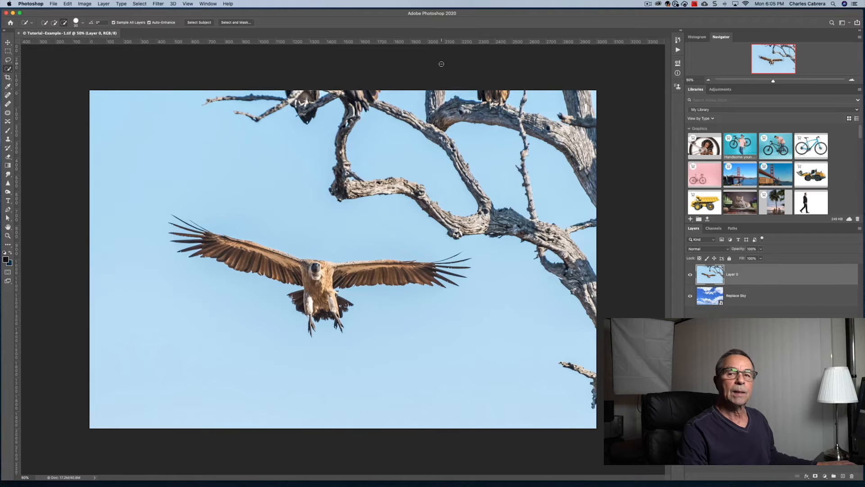
mouse_move(38, 77)
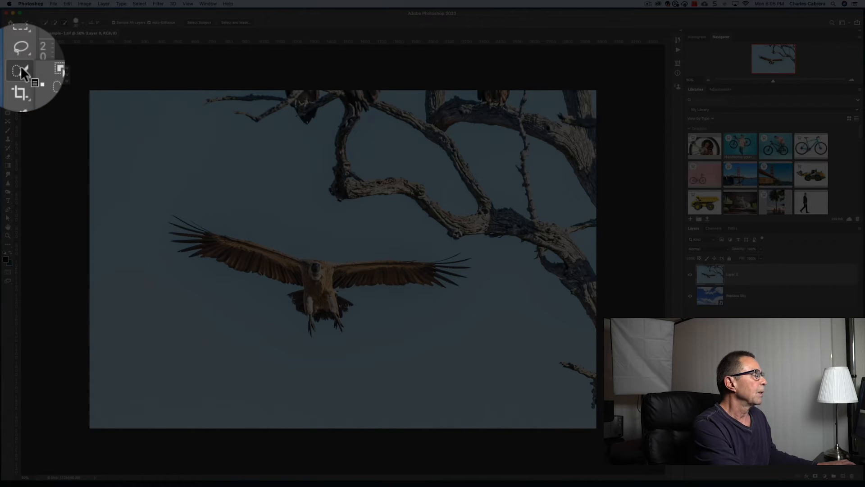
Switch from the Object Selection slot to the Magic Wand Tool via the flyout
click(10, 63)
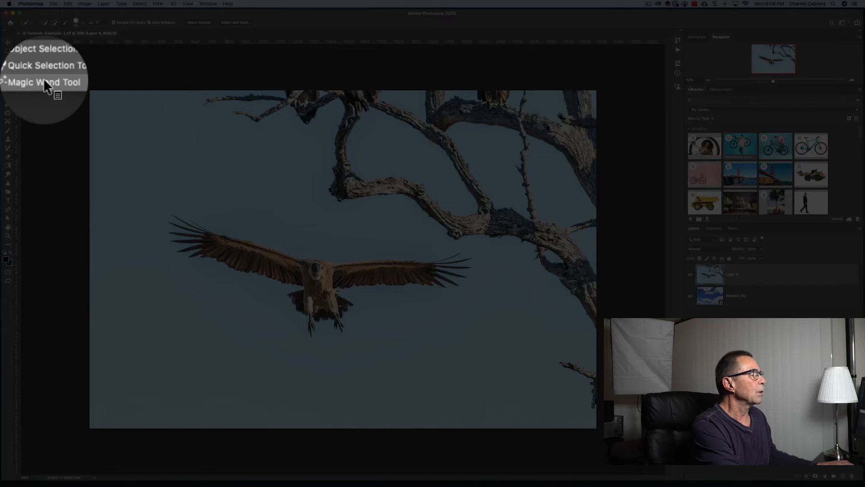
click(44, 83)
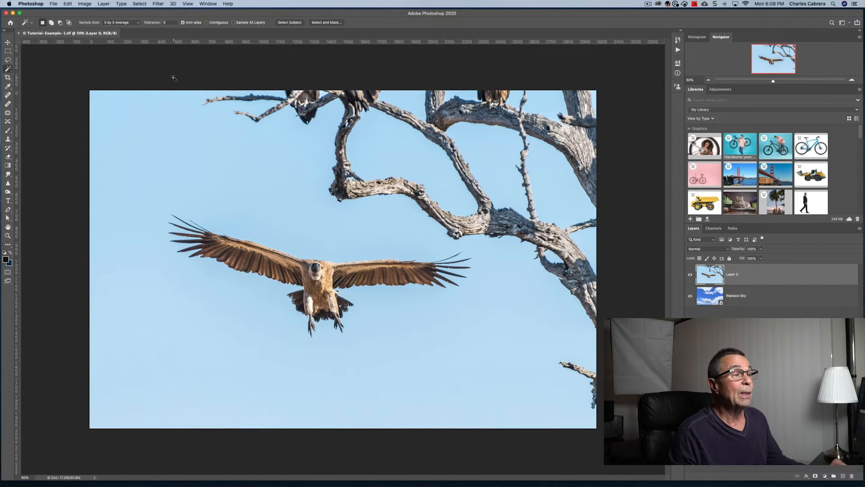
mouse_move(330, 143)
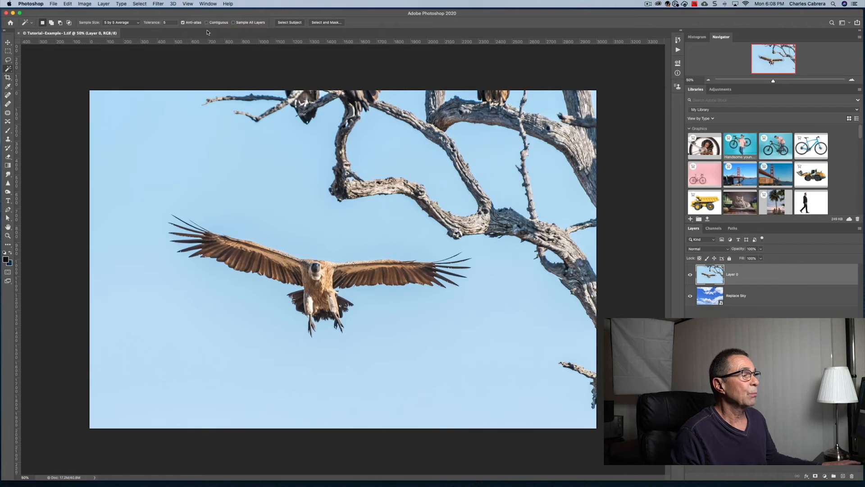
mouse_move(245, 151)
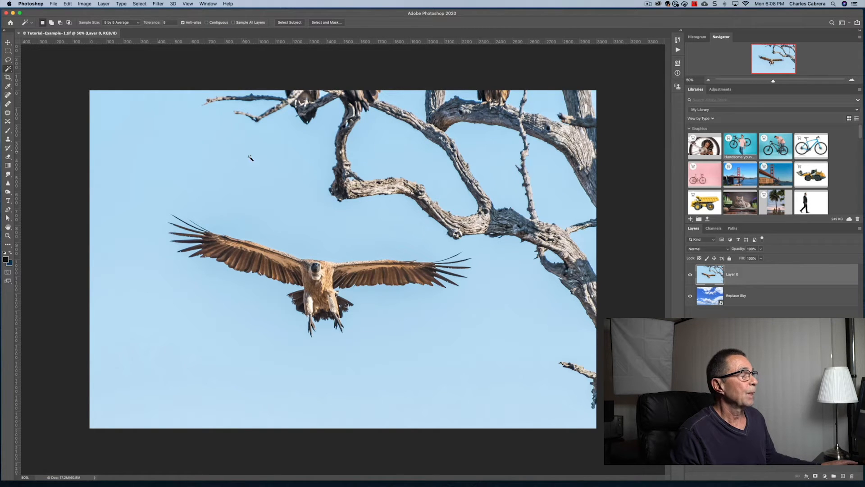
mouse_move(401, 167)
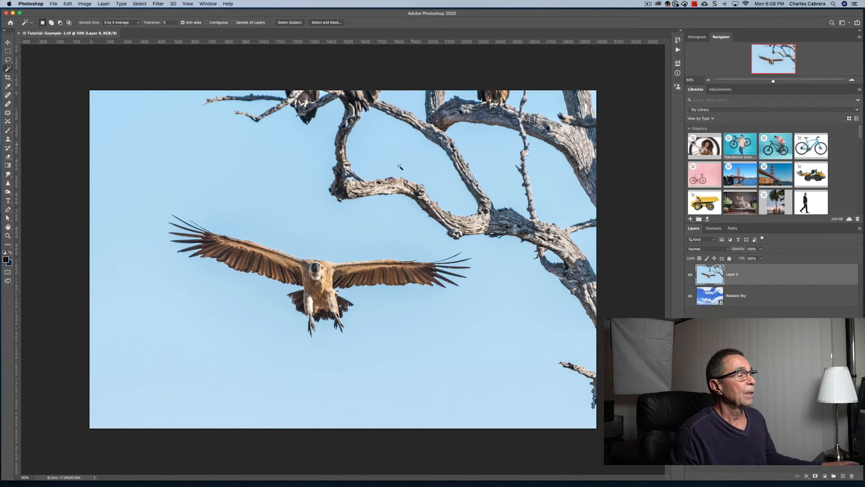
mouse_move(501, 162)
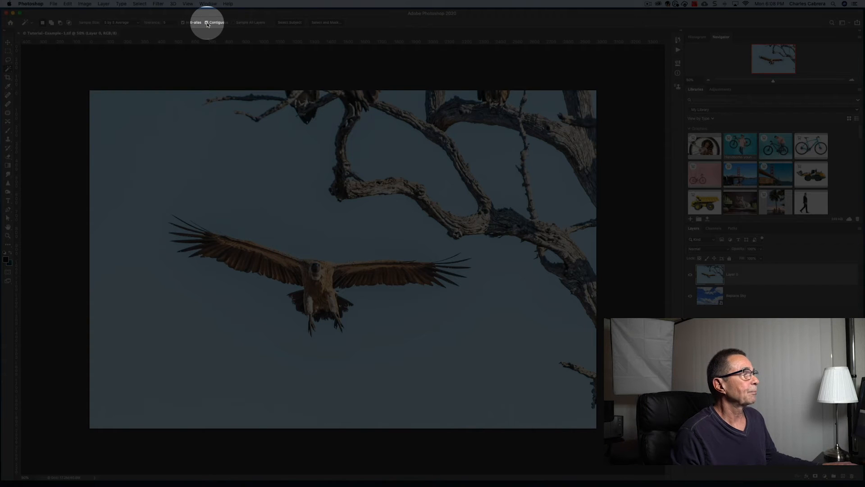
Untick Contiguous so matching colour is selected anywhere in the picture
click(215, 160)
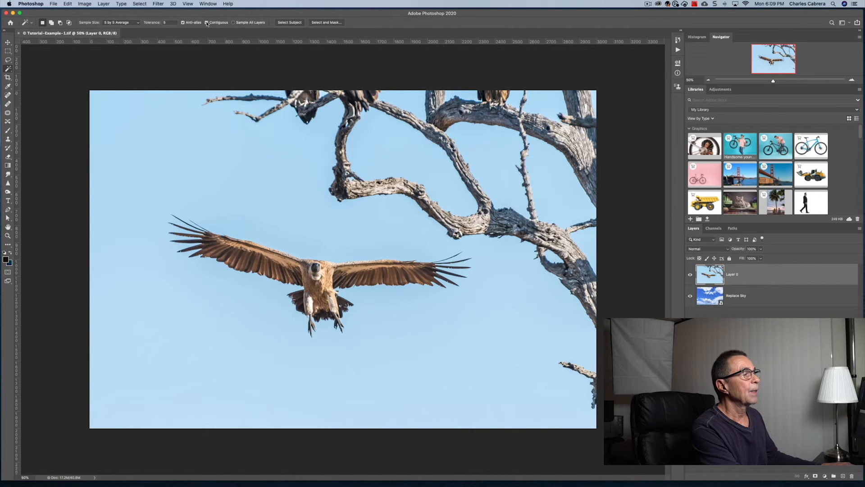
mouse_move(282, 200)
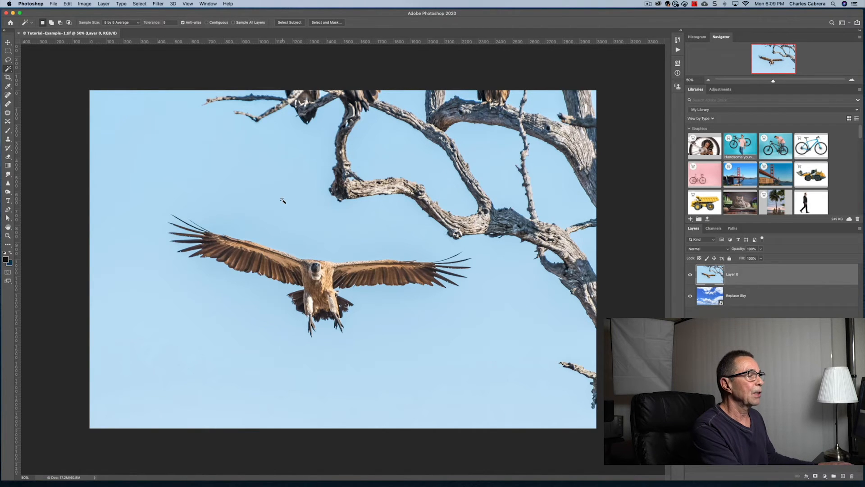
mouse_move(147, 125)
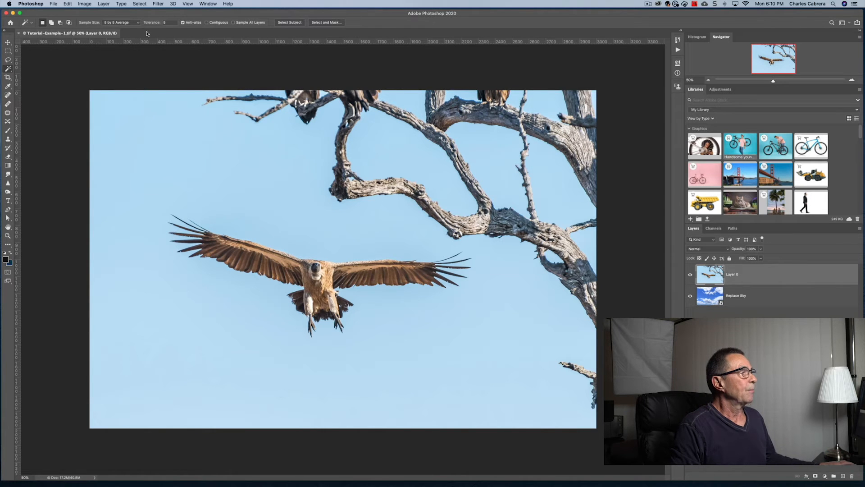
Set the wand's Sample Size to 5 by 5 Average
click(119, 21)
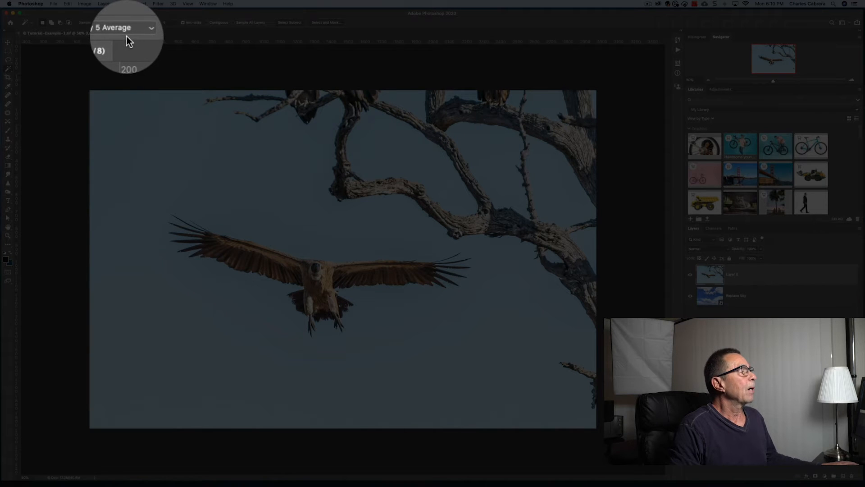
click(119, 27)
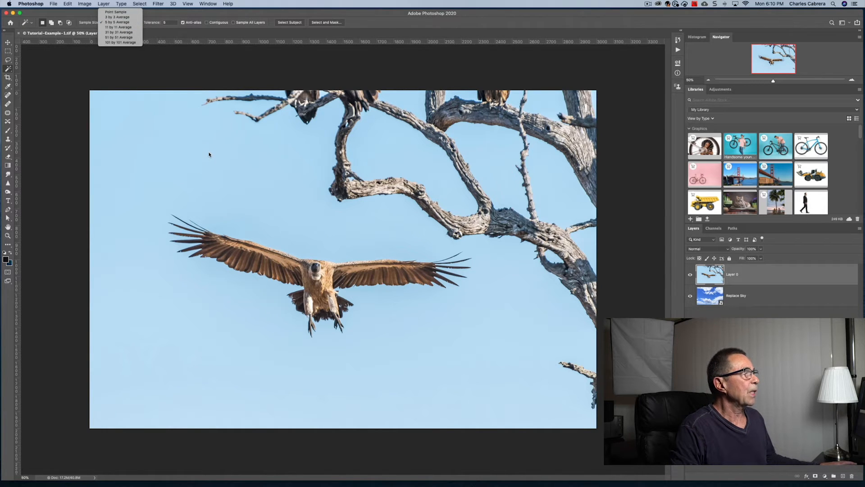
mouse_move(119, 22)
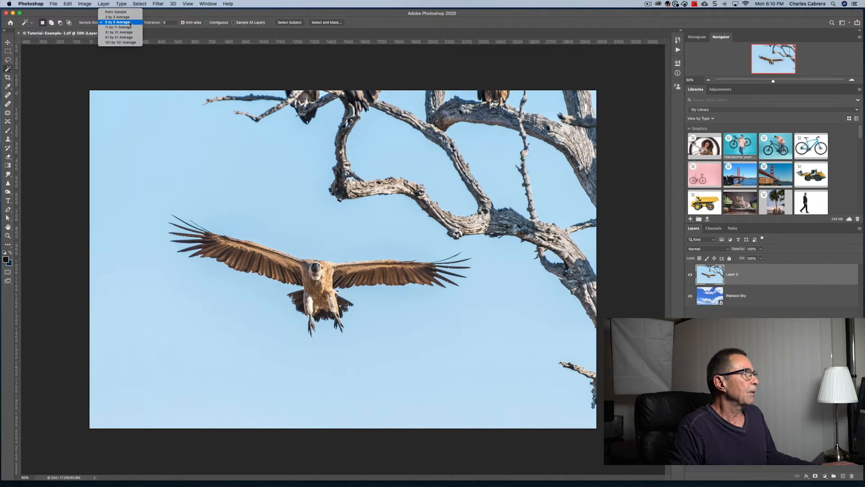
click(117, 22)
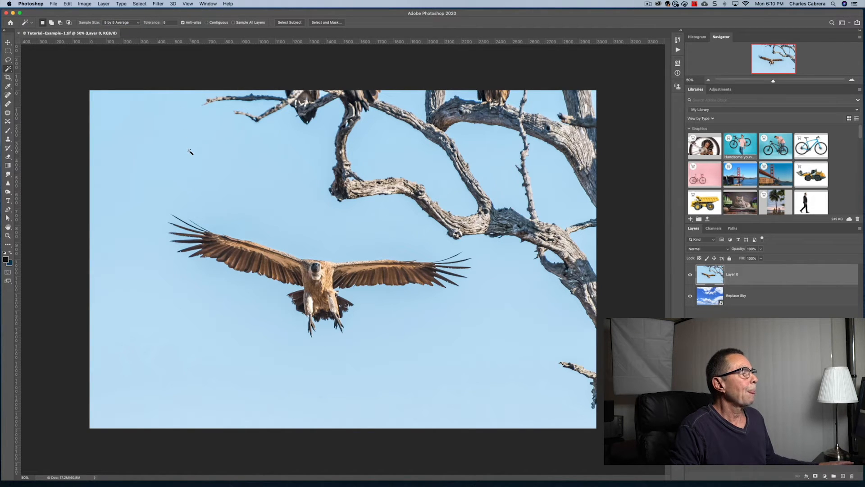
mouse_move(210, 159)
text(255)
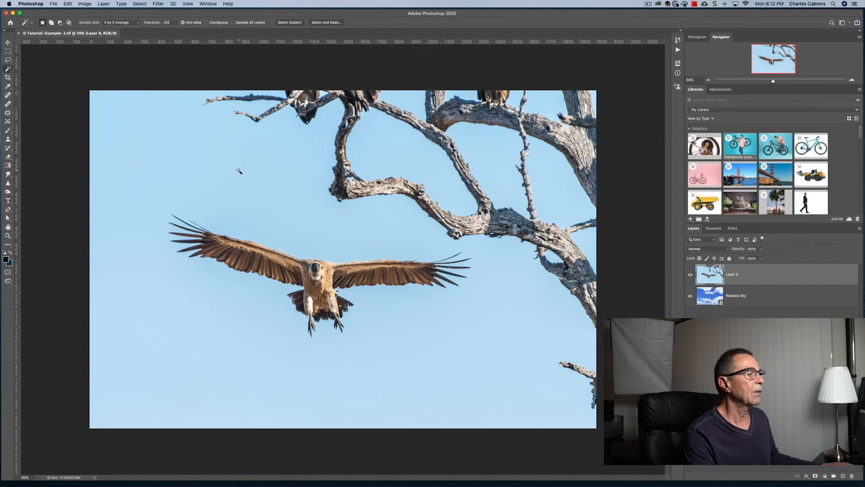
Select the sky at Tolerance 255, then lower Tolerance to 30 with nothing selected
click(238, 171)
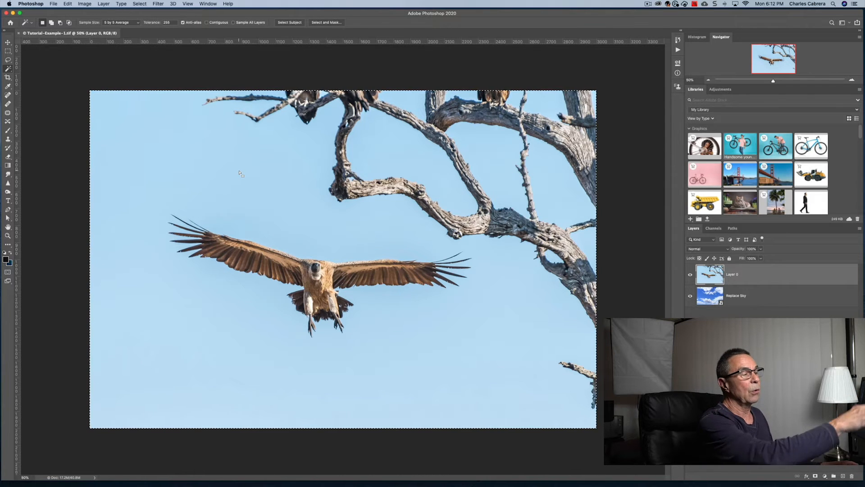
triple_click(166, 22)
text(30)
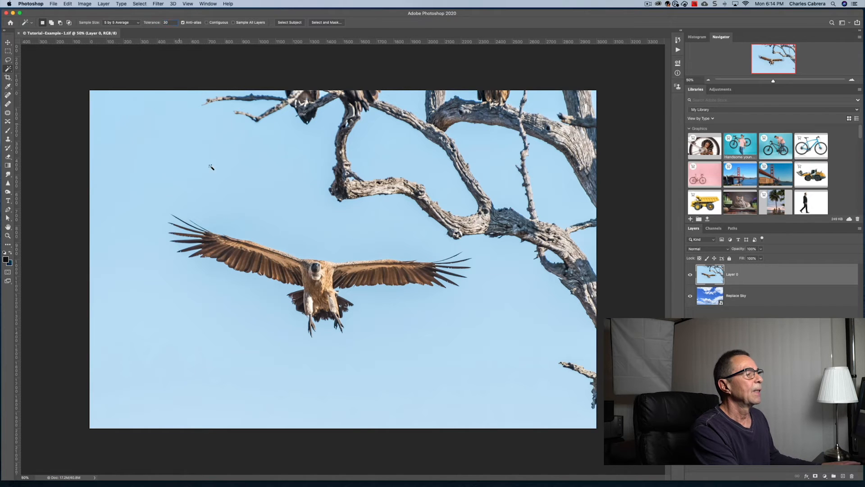
mouse_move(231, 190)
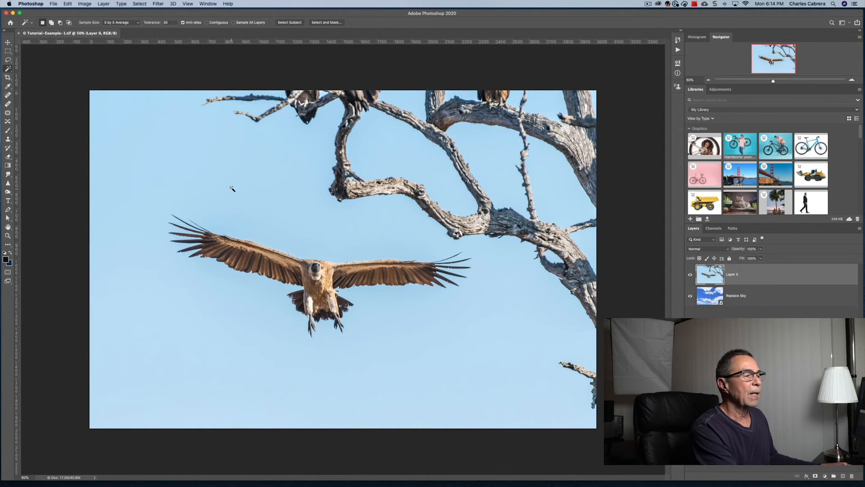
mouse_move(243, 178)
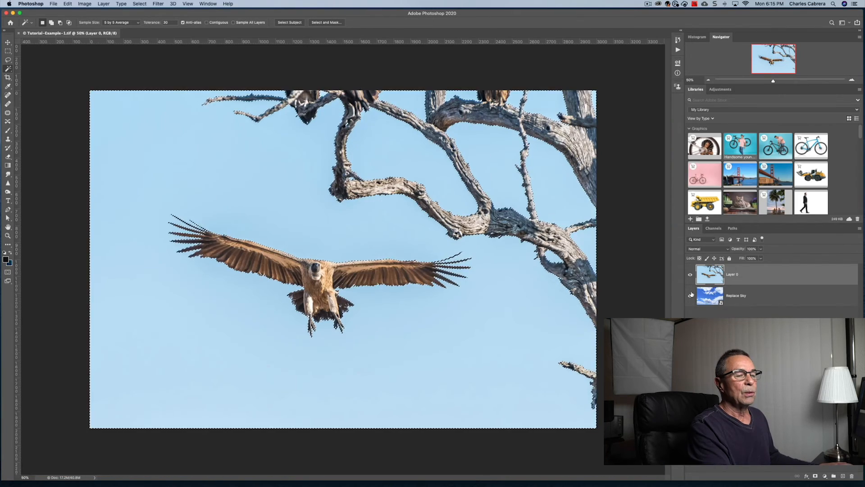
click(690, 295)
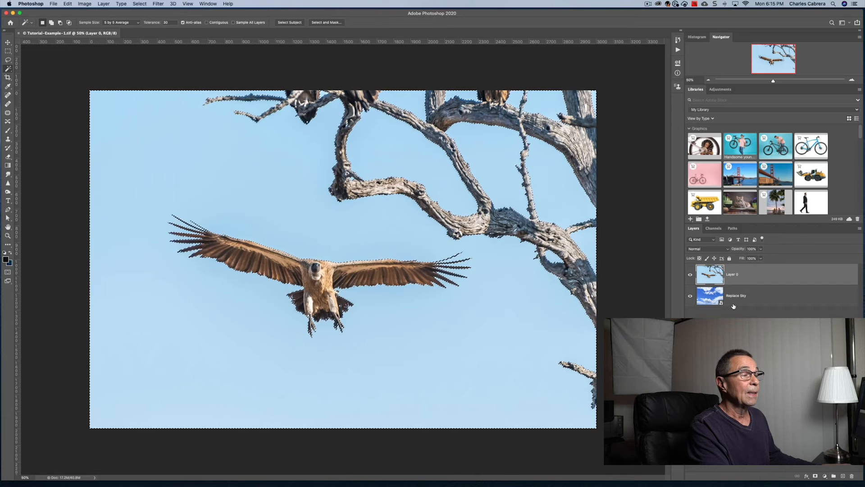
click(816, 475)
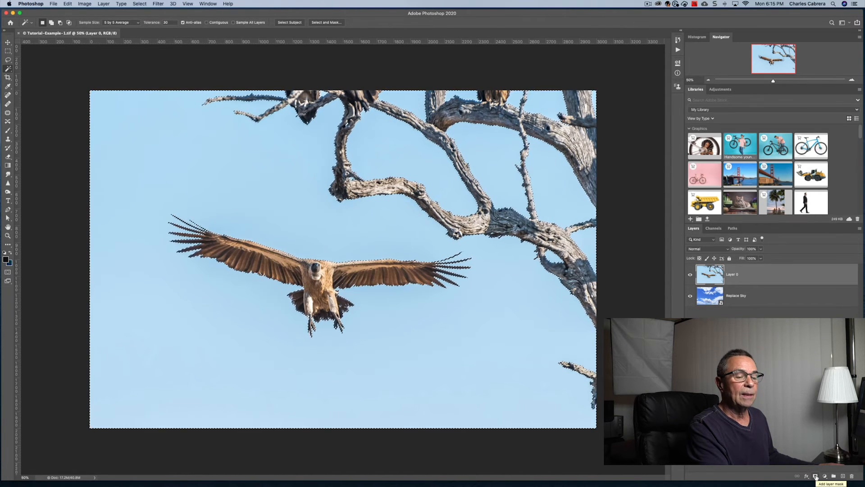
click(815, 476)
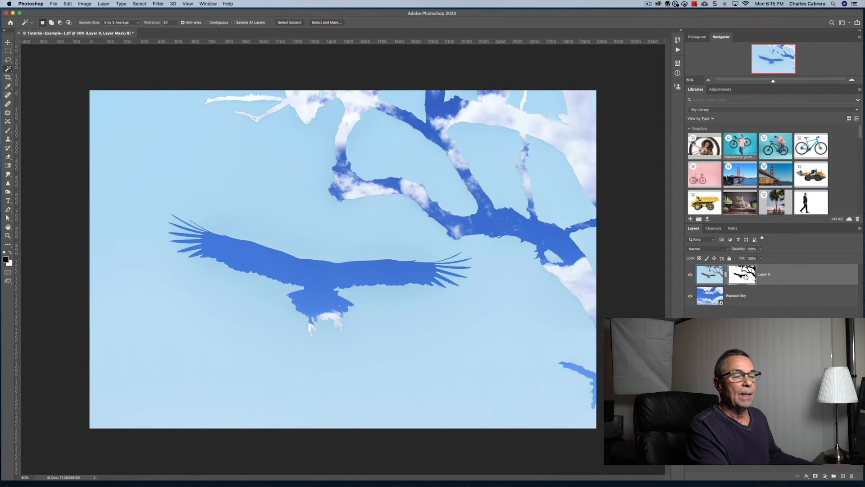
mouse_move(742, 274)
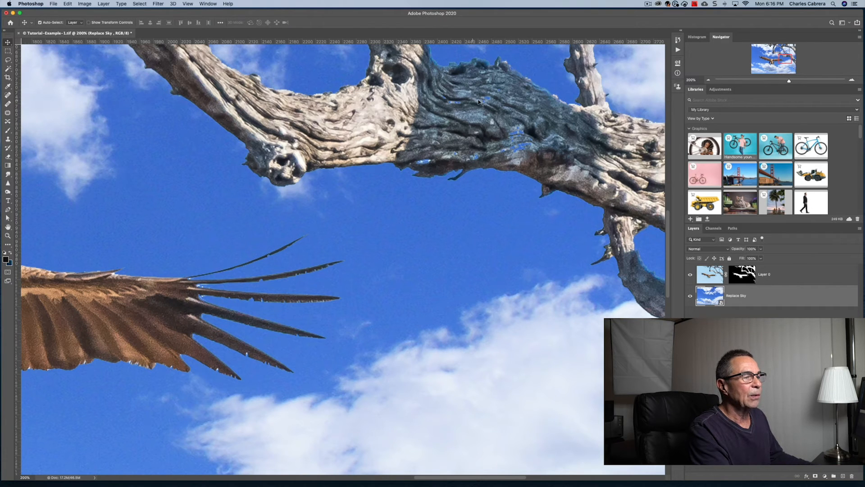
mouse_move(519, 146)
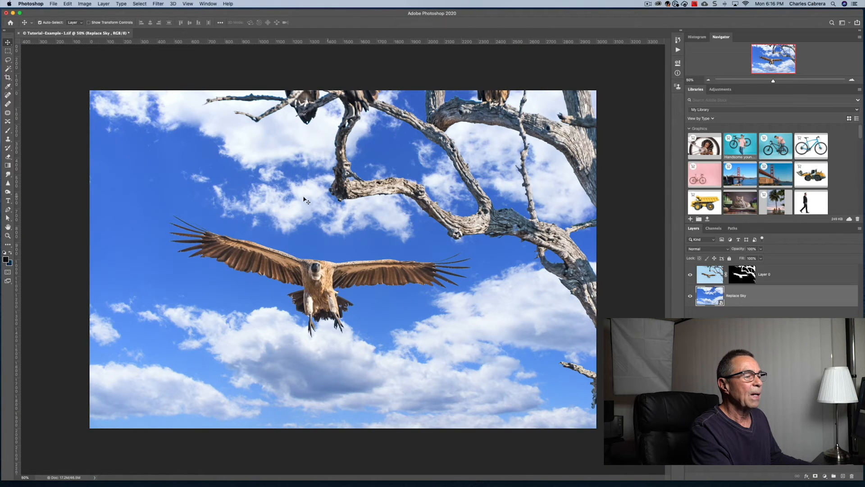
click(8, 59)
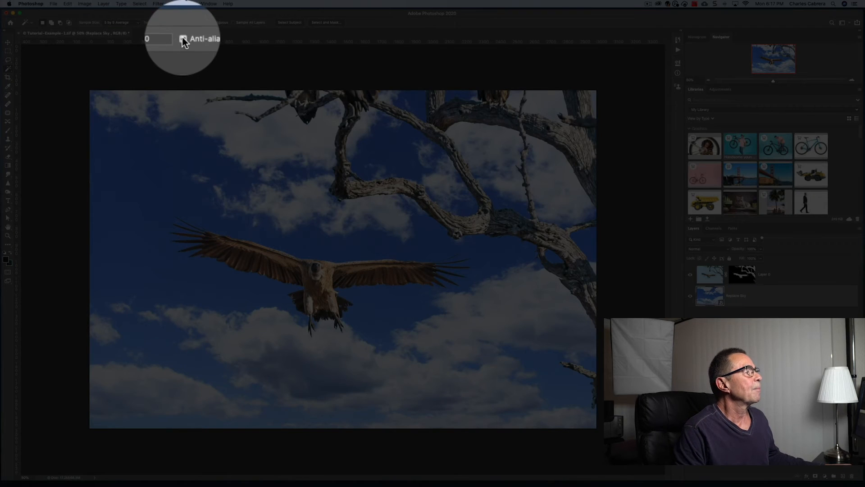
mouse_move(183, 40)
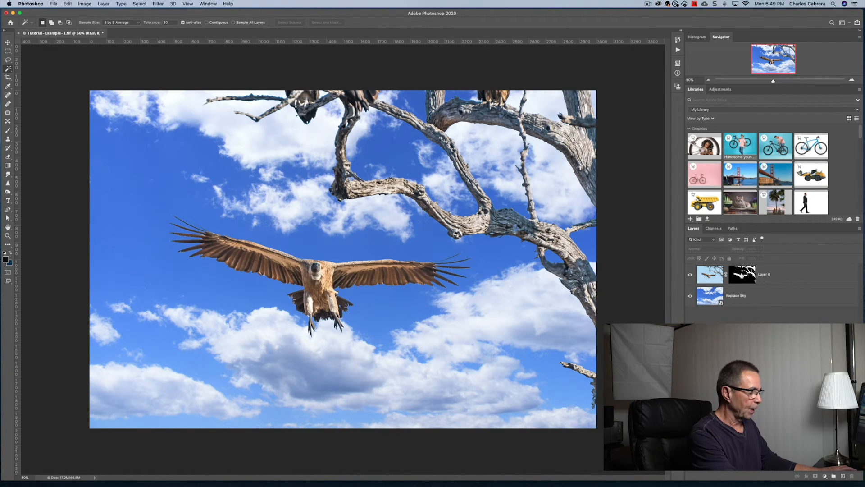
mouse_move(744, 274)
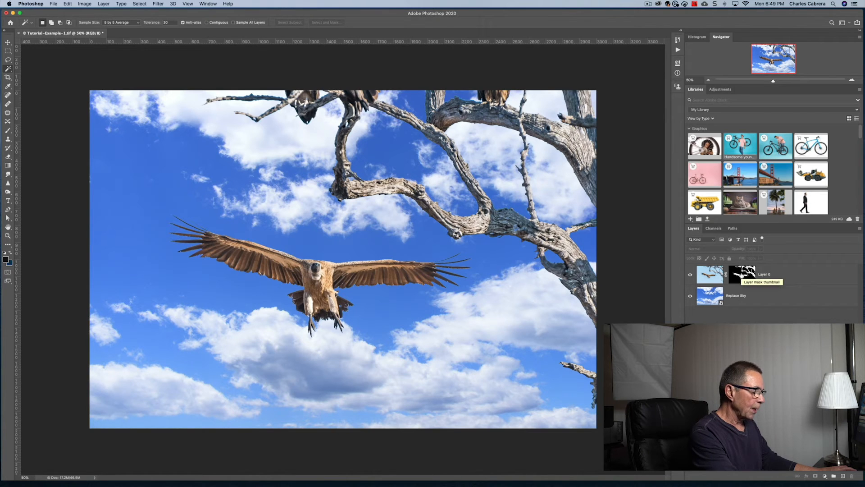
Target the Layer 0 mask, then bring up the bicycle-on-salmon-wall document
click(742, 275)
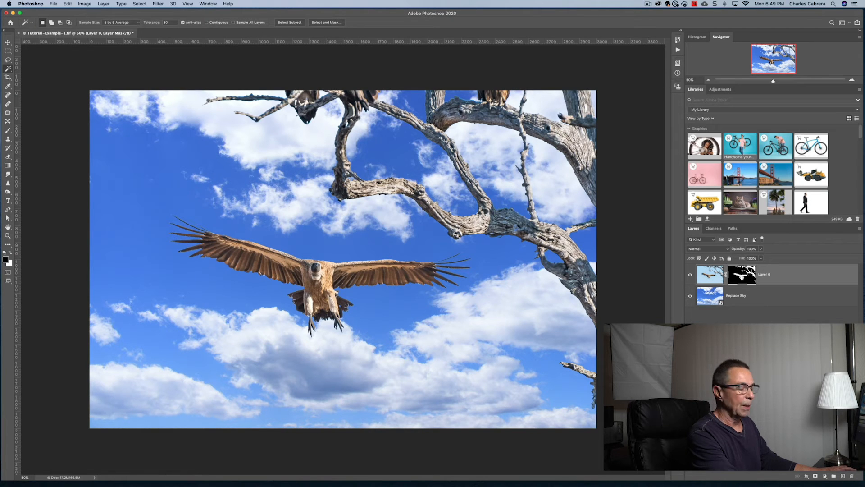
click(741, 274)
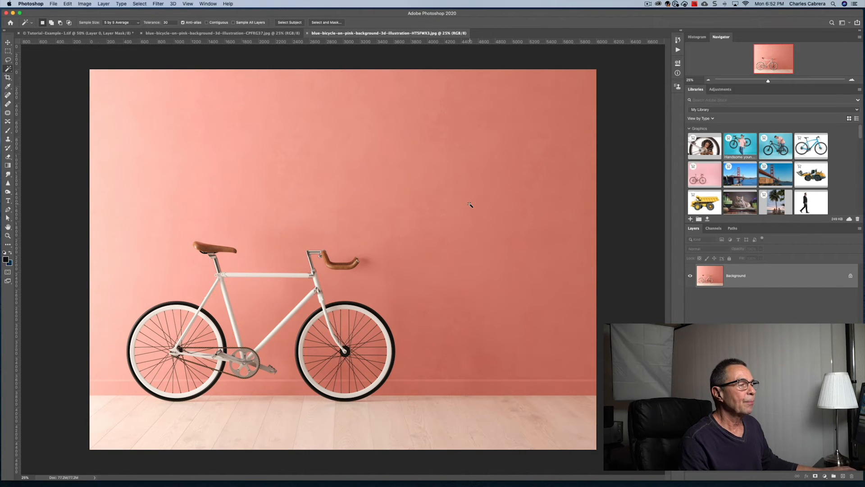
mouse_move(463, 187)
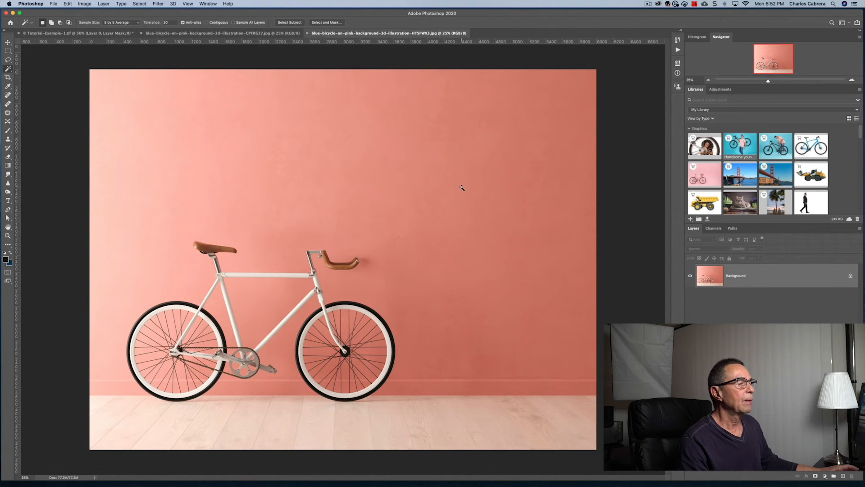
mouse_move(491, 168)
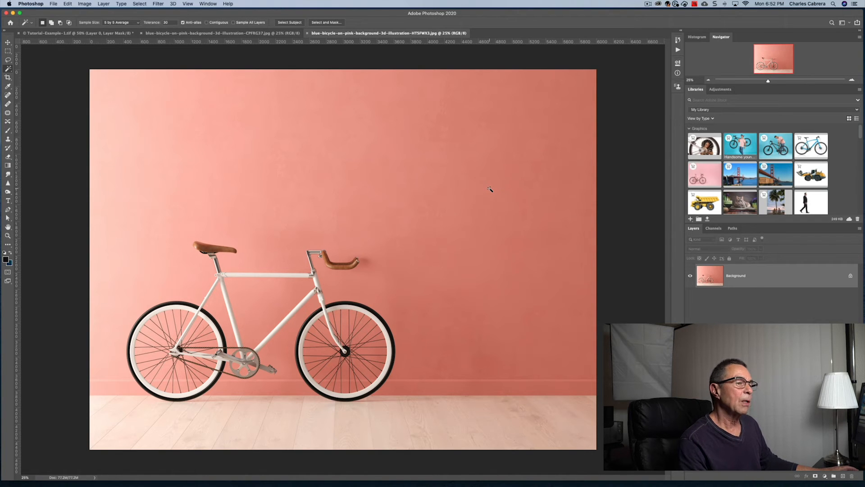
mouse_move(160, 158)
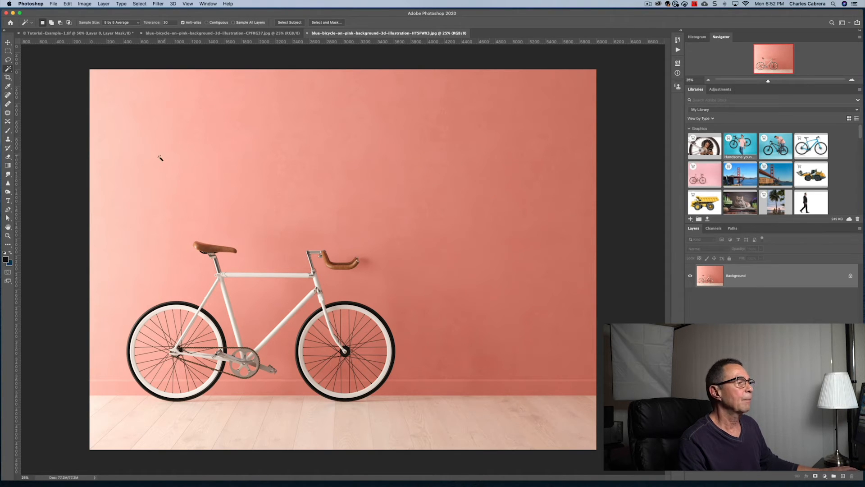
mouse_move(120, 182)
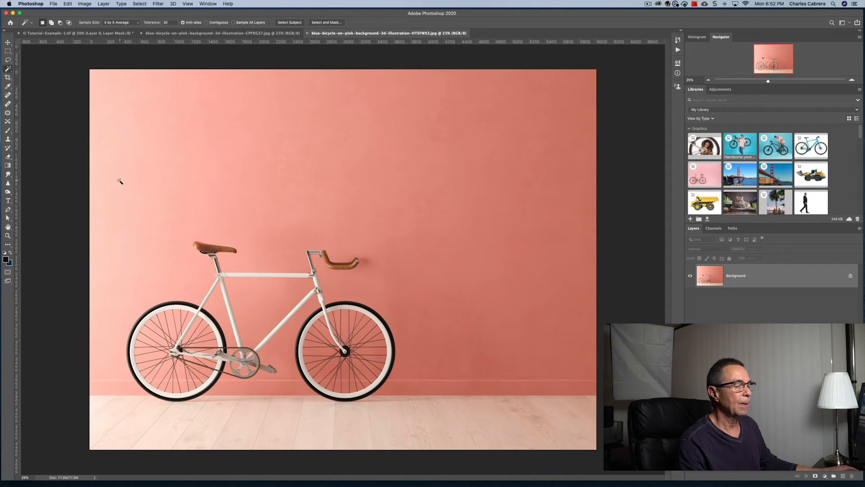
mouse_move(520, 215)
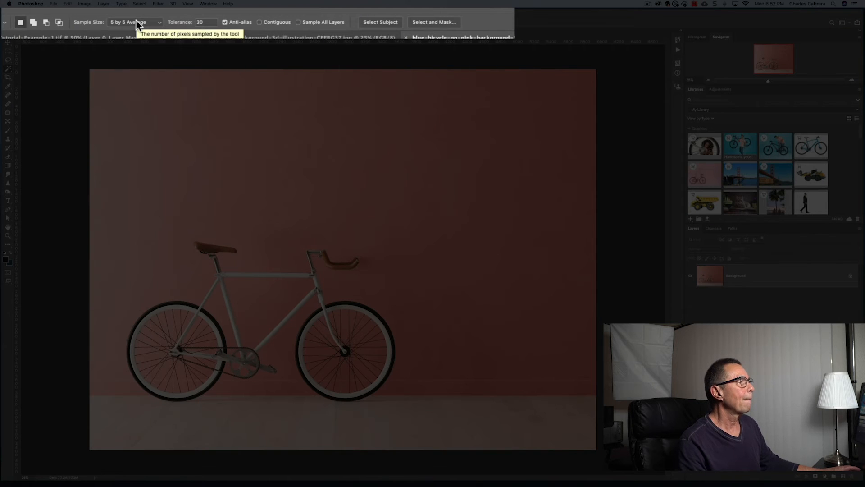
mouse_move(169, 26)
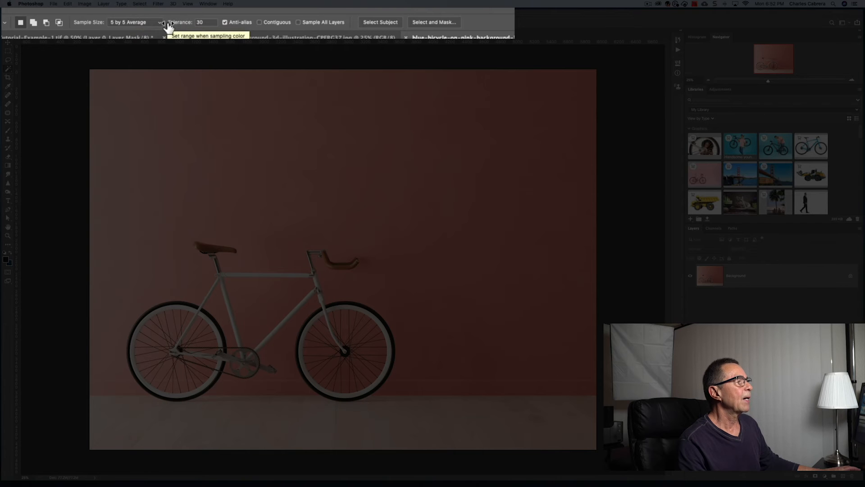
mouse_move(182, 22)
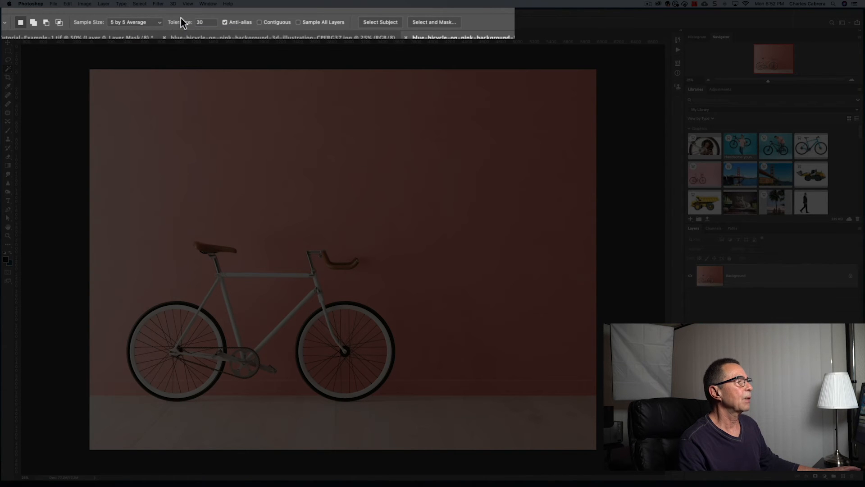
mouse_move(227, 27)
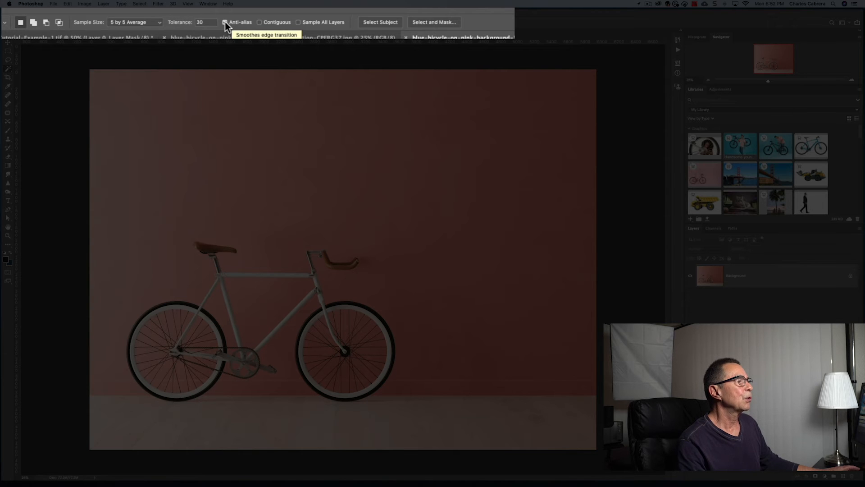
mouse_move(259, 27)
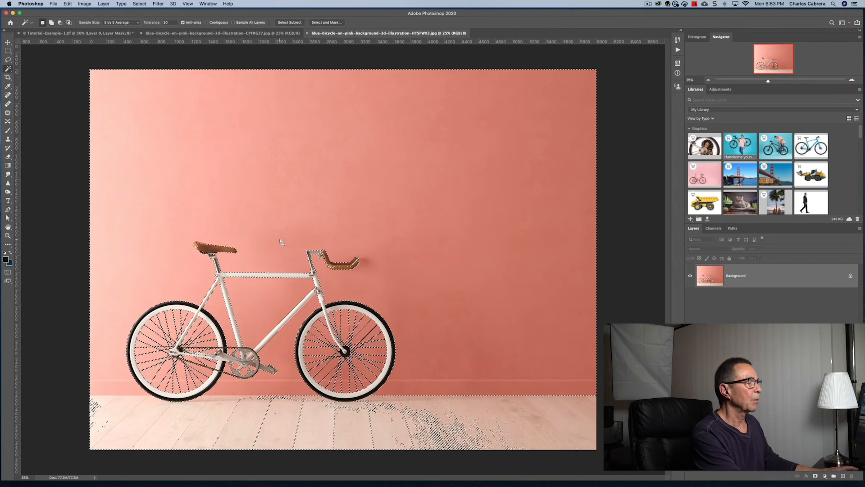
Deselect the spilled selection and reselect the salmon wall at Tolerance 5
key(cmd+d)
text(5)
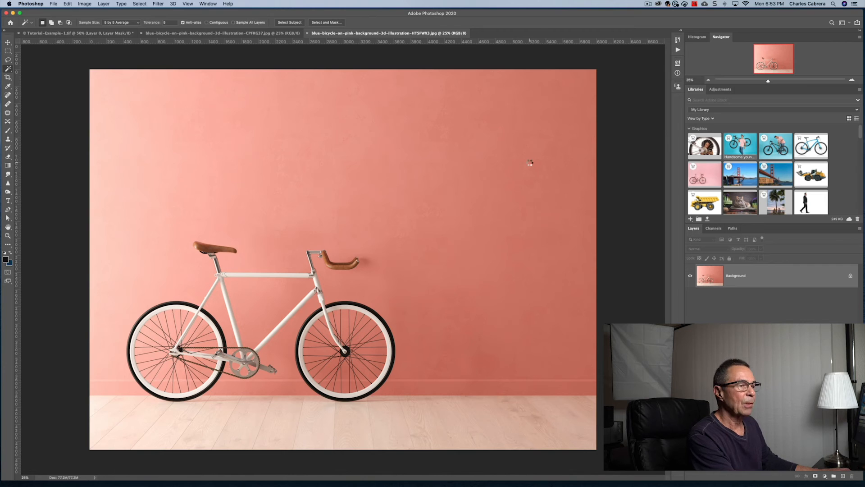
click(530, 163)
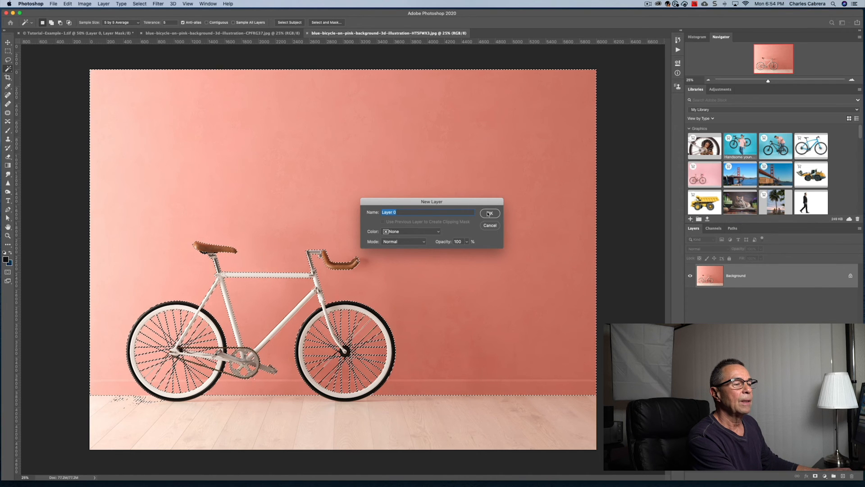
Confirm converting Background to Layer 0 for the masked Hue/Saturation recolouring
click(488, 214)
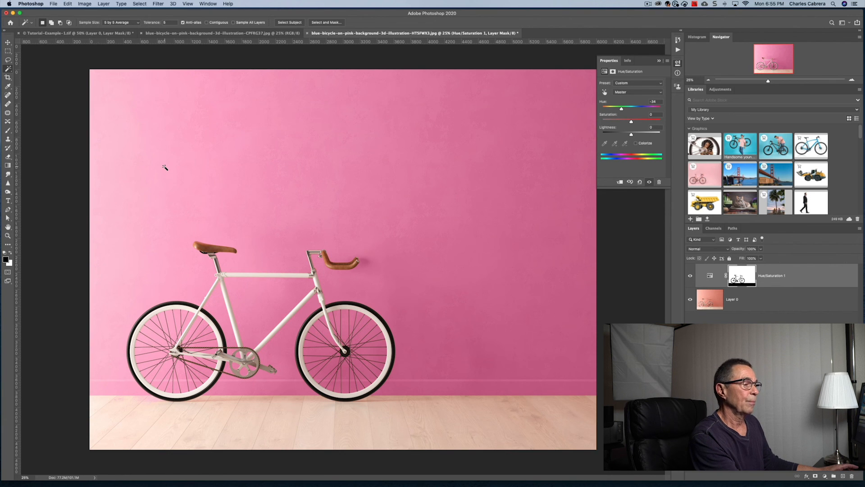
mouse_move(400, 167)
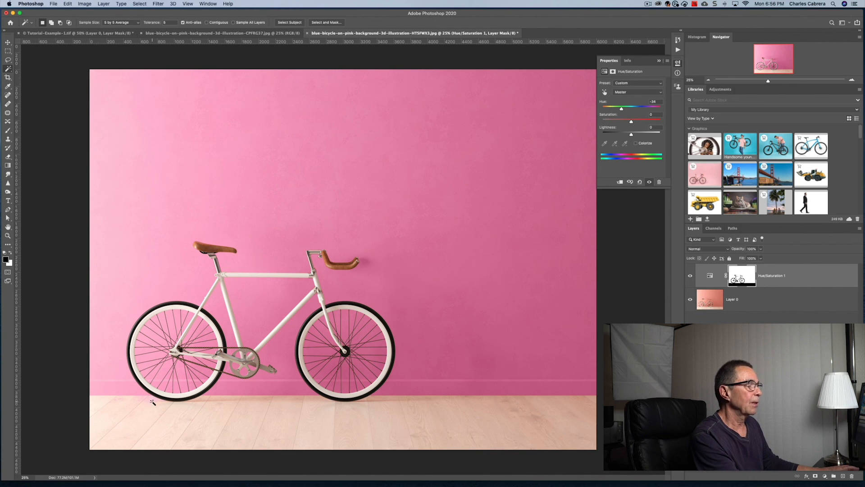
mouse_move(690, 276)
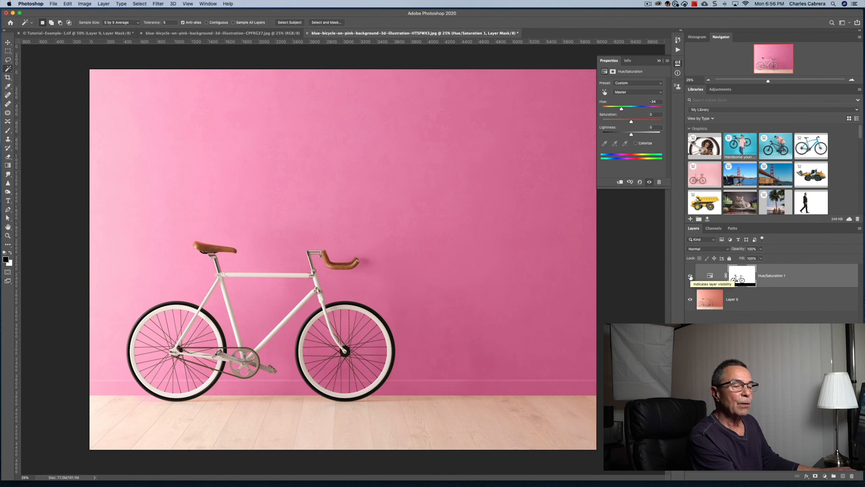
Toggle the Hue/Saturation 1 layer's visibility to compare salmon and pink wall
click(690, 276)
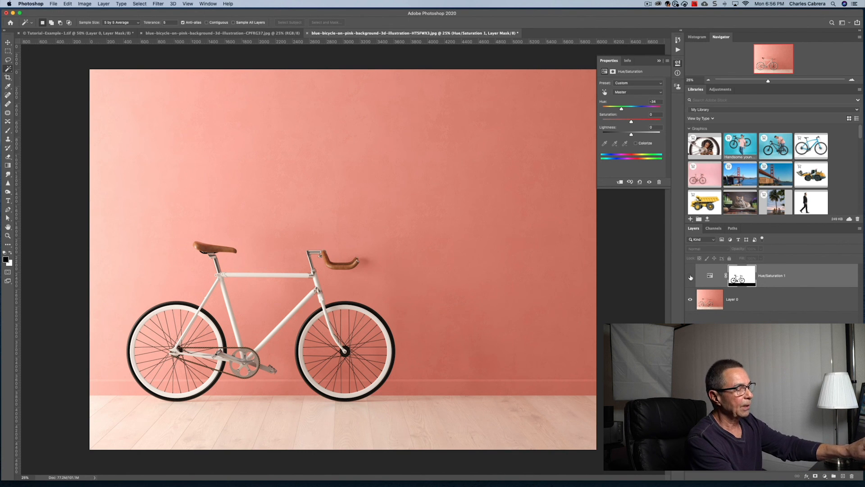
click(689, 276)
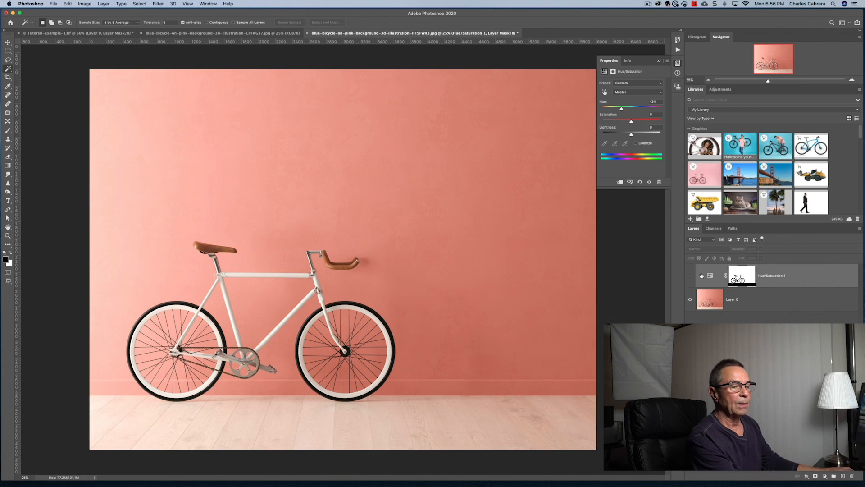
click(690, 276)
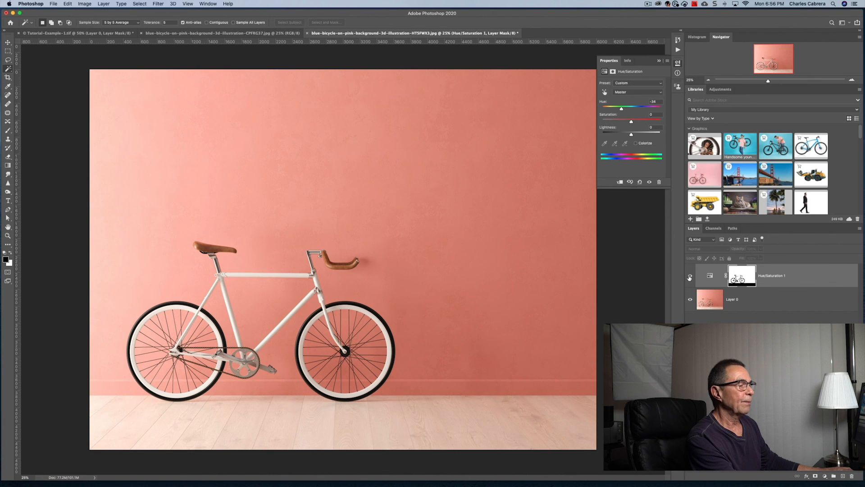